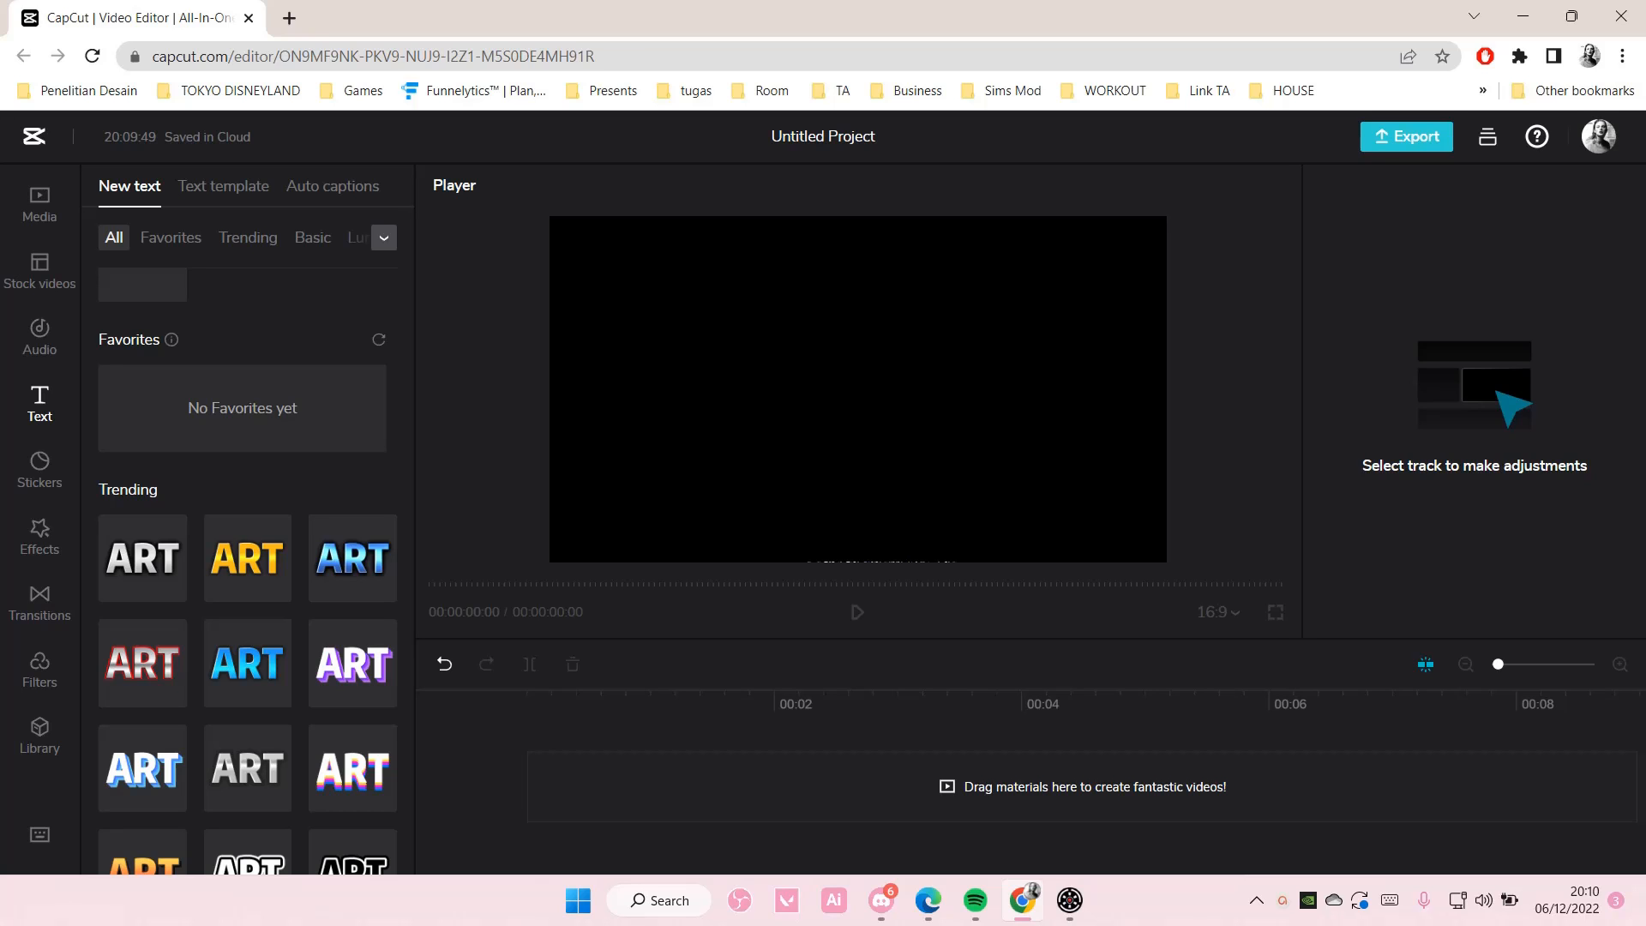
# - Browse the stock video library and favourite the dusk cityscape and night building clips
pyautogui.click(39, 271)
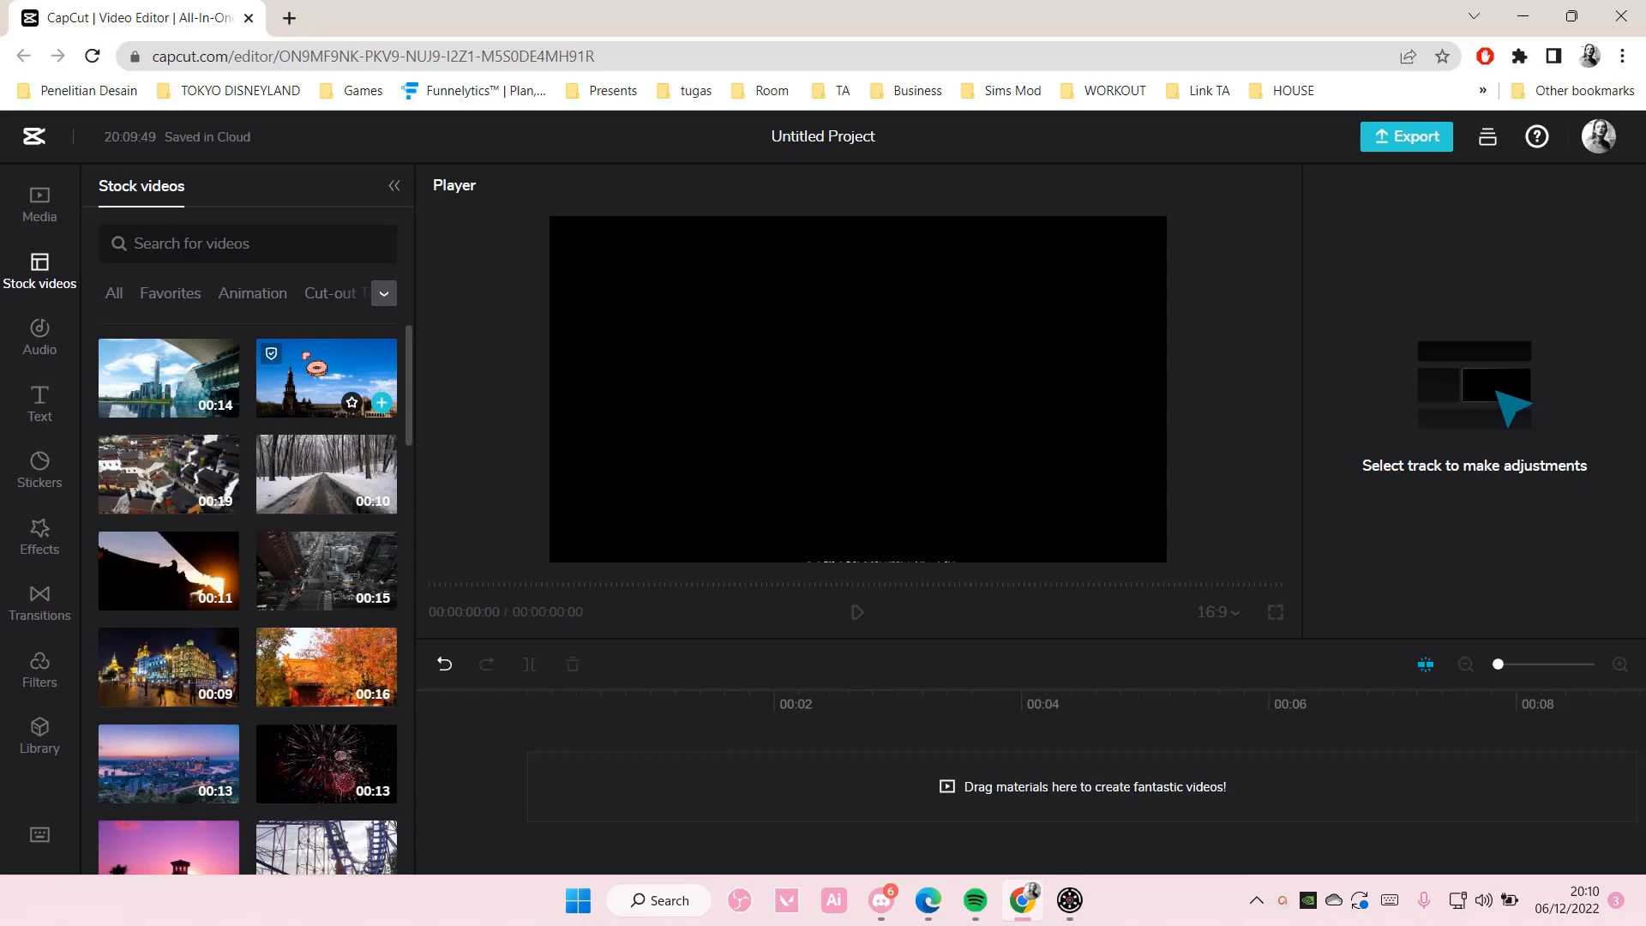
pyautogui.scroll(-3)
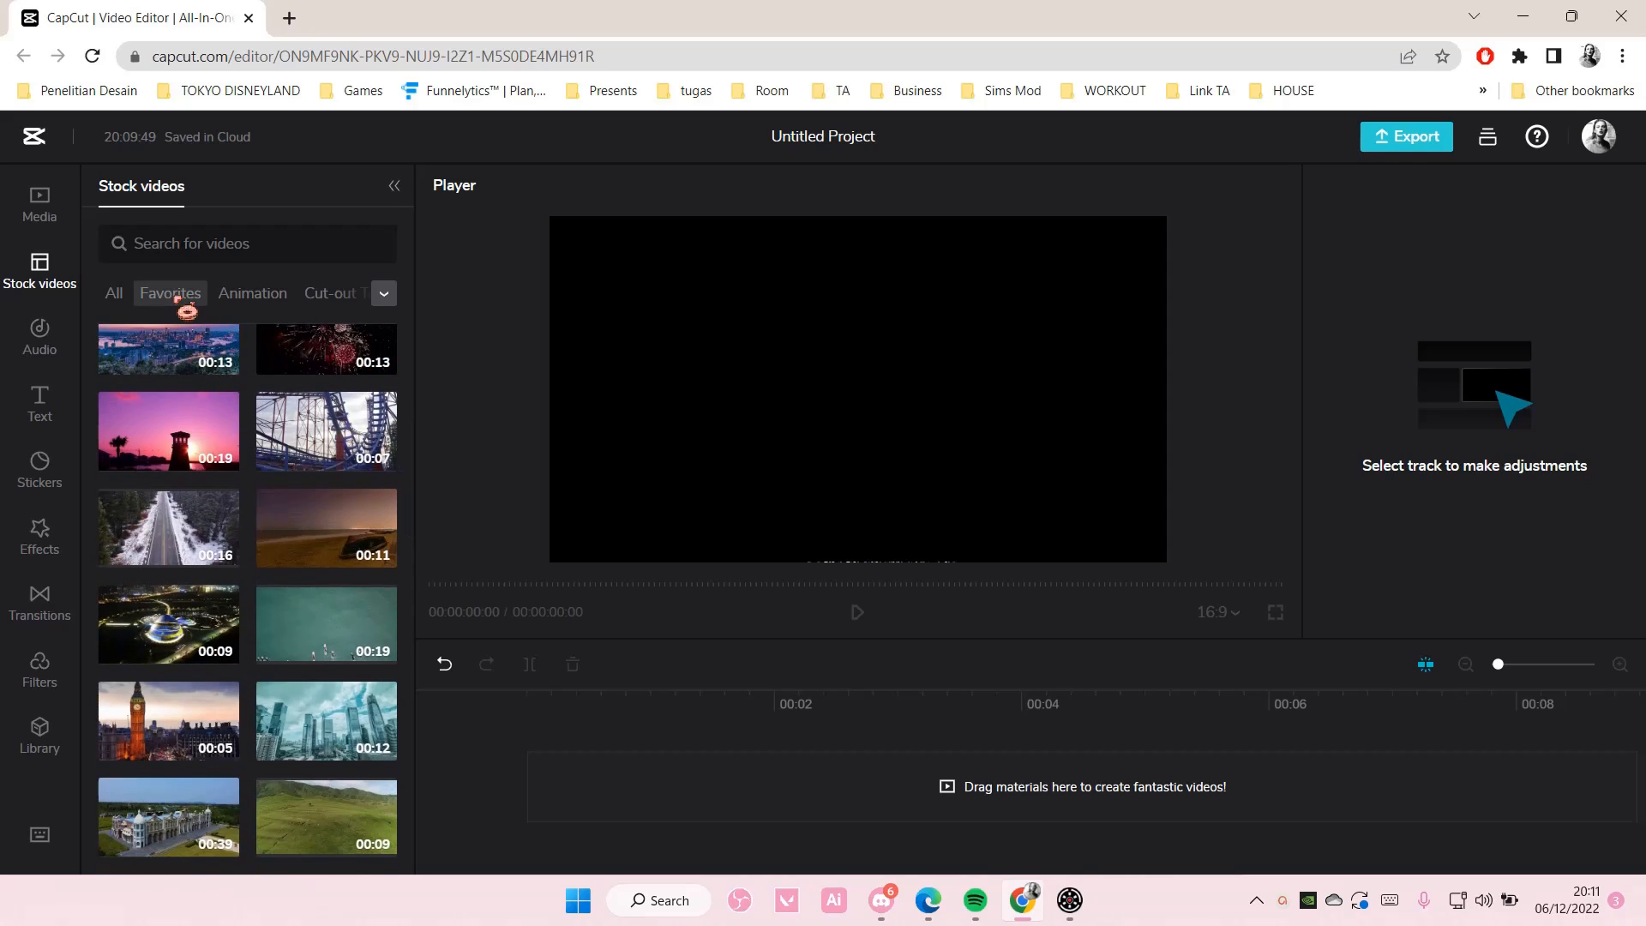
# - Confirm both clips under stock video Favorites, then switch to the music library
pyautogui.click(169, 293)
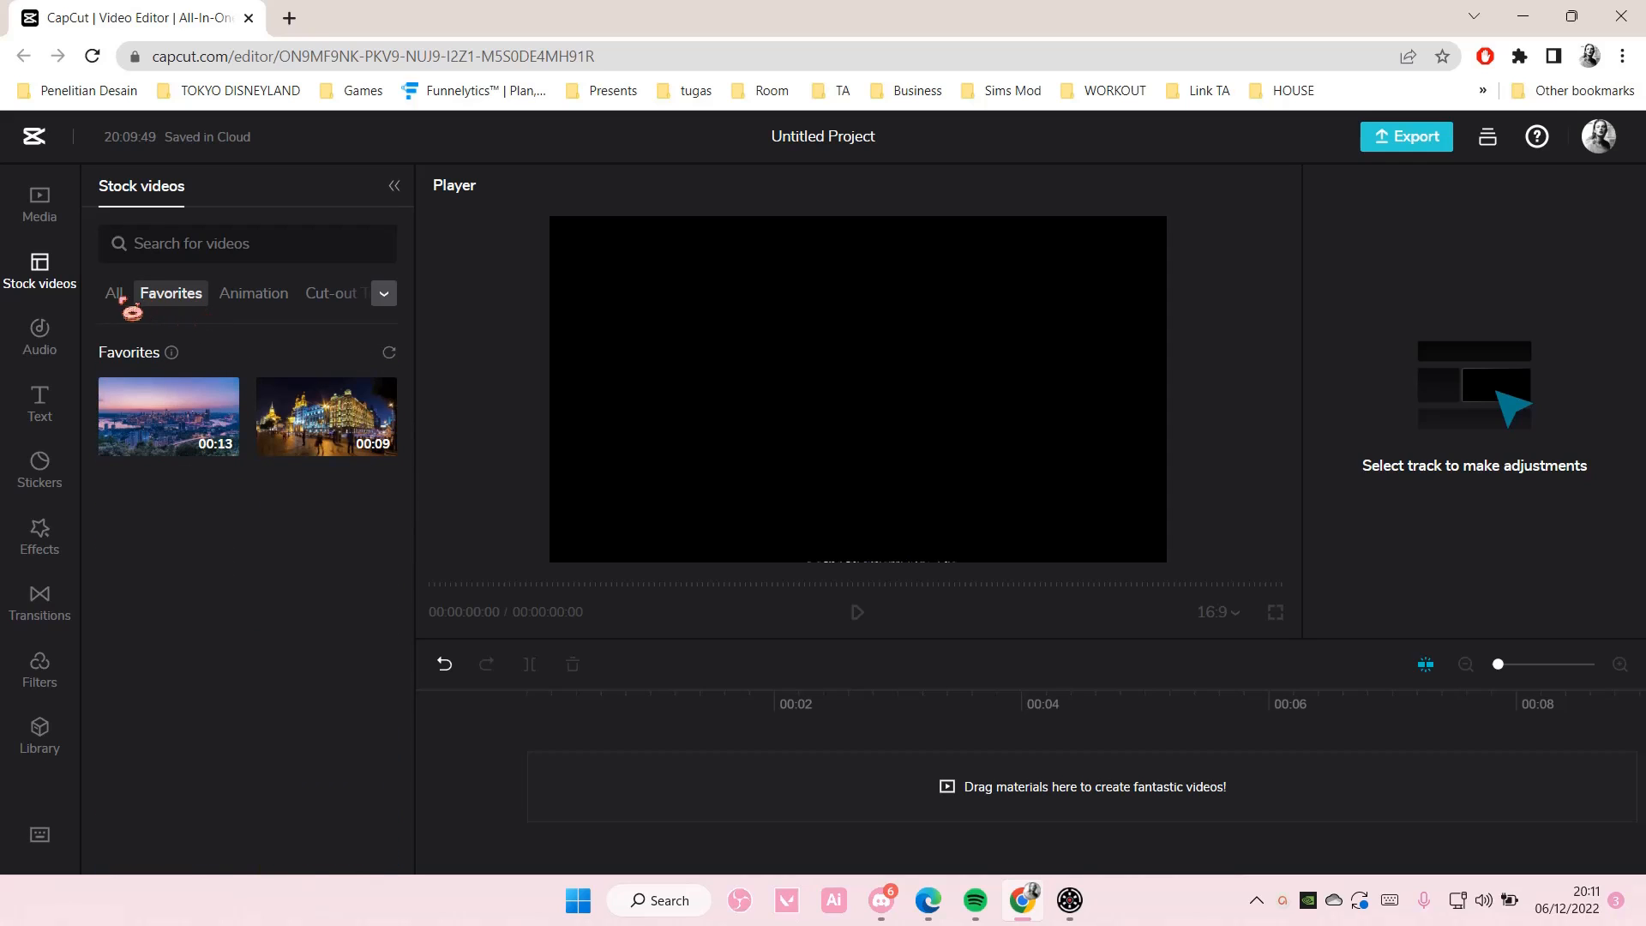
pyautogui.click(113, 293)
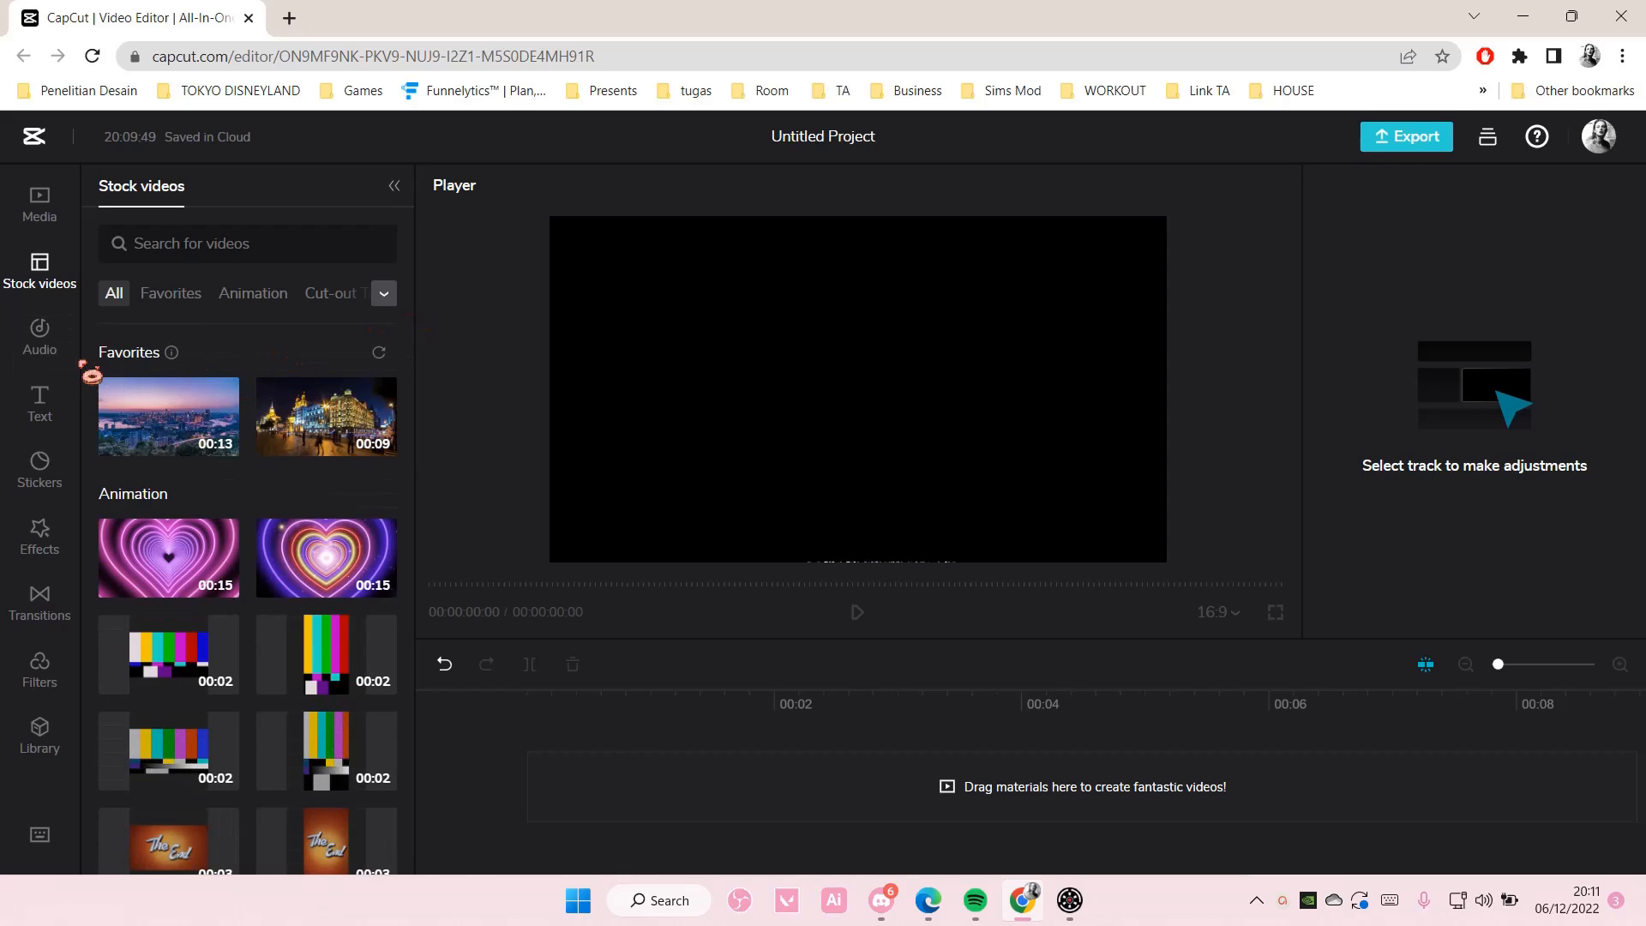
pyautogui.click(39, 336)
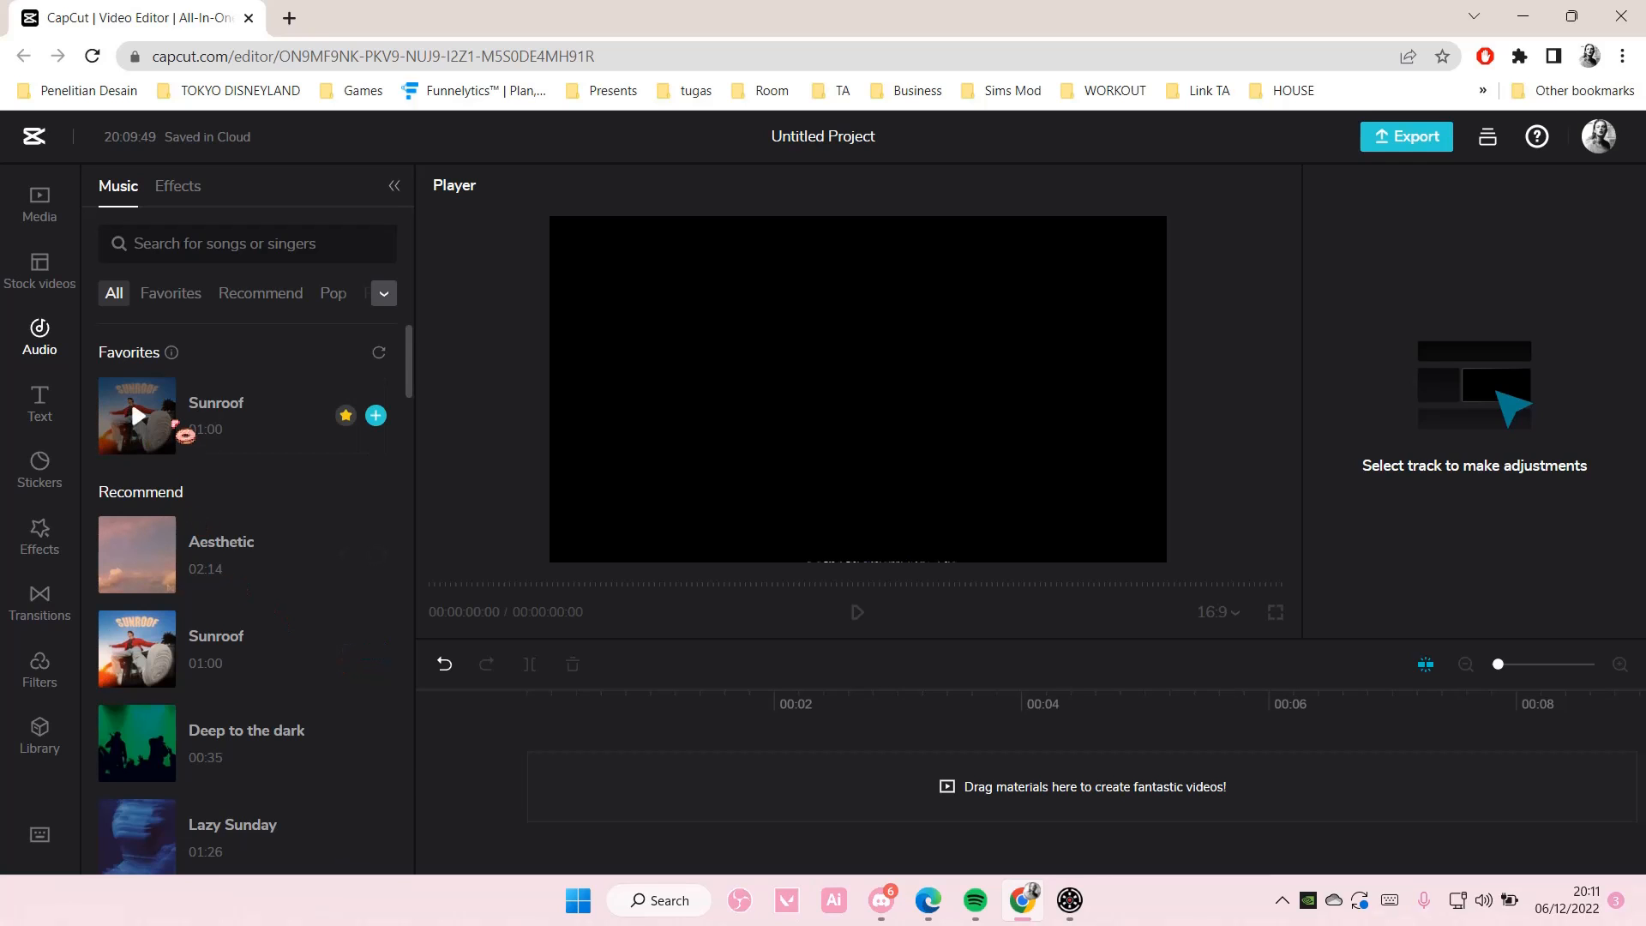
# - Confirm Sunroof as the only music favourite, then move to the text styles library
pyautogui.click(170, 293)
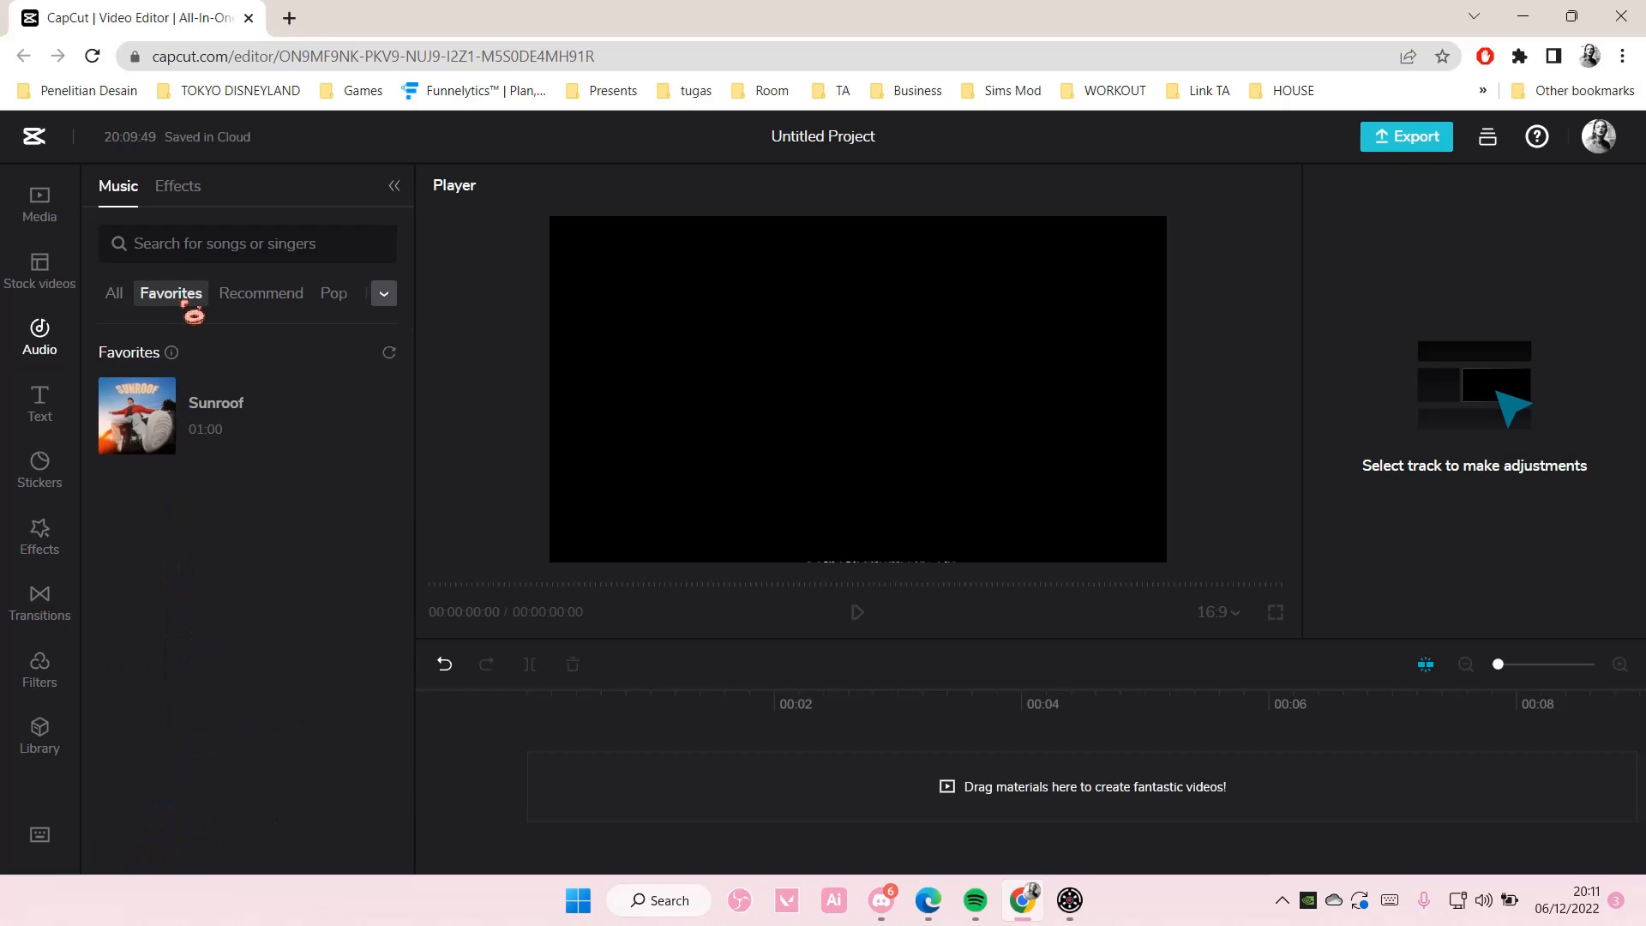
pyautogui.click(40, 405)
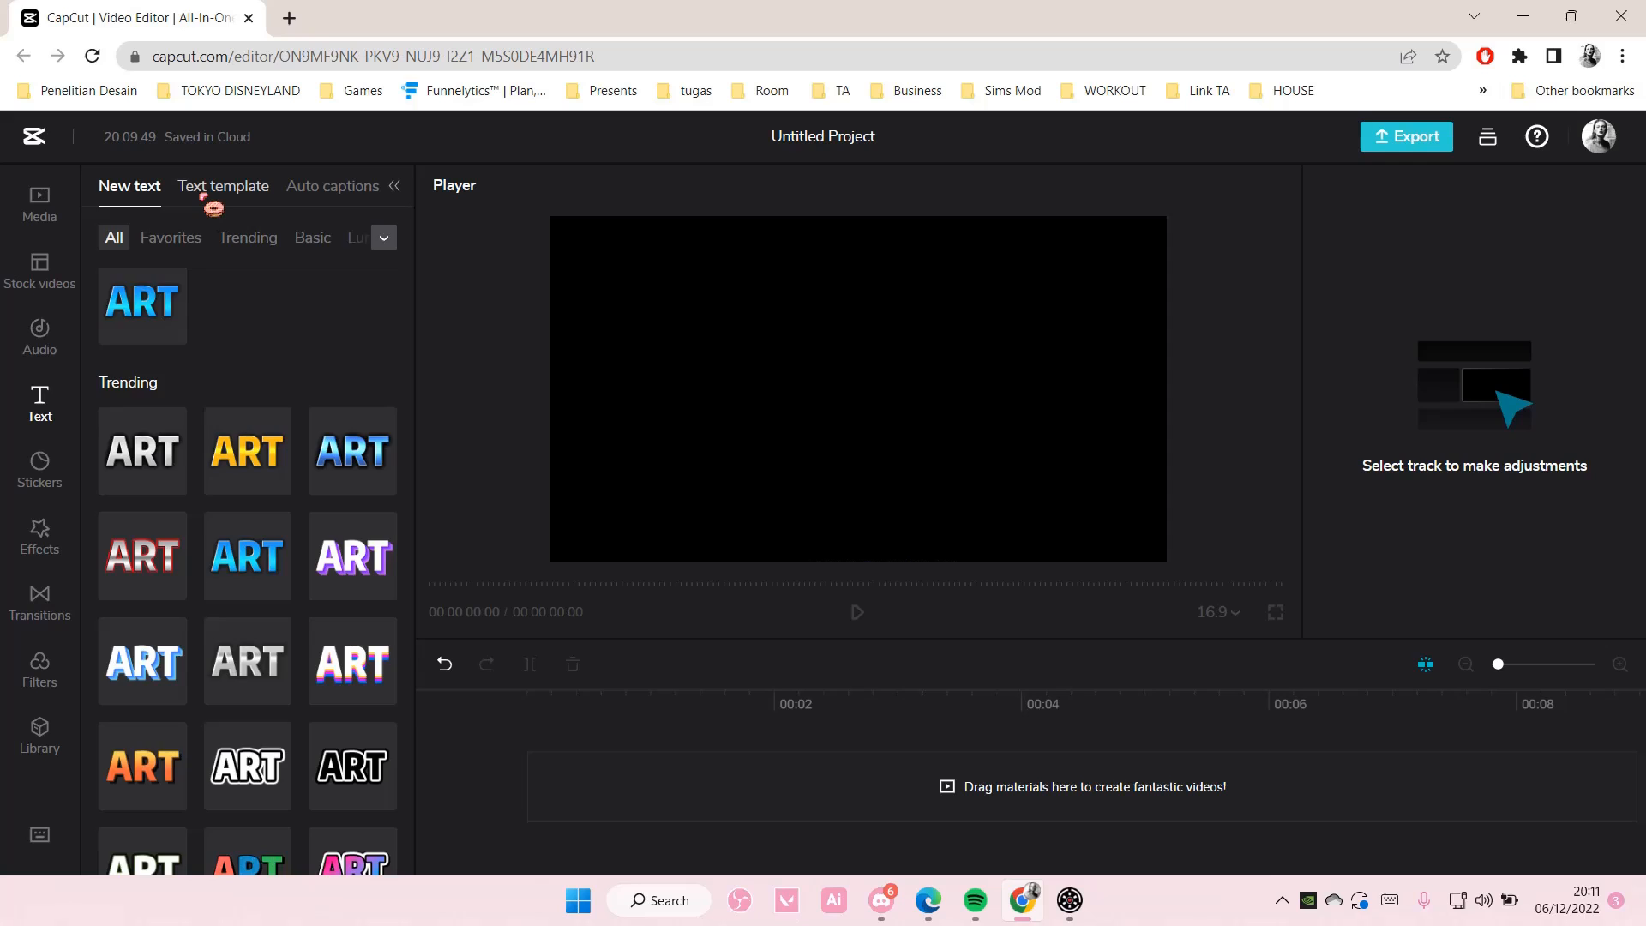
# - Show the text templates, where WELCOME is listed among favourites
pyautogui.click(223, 186)
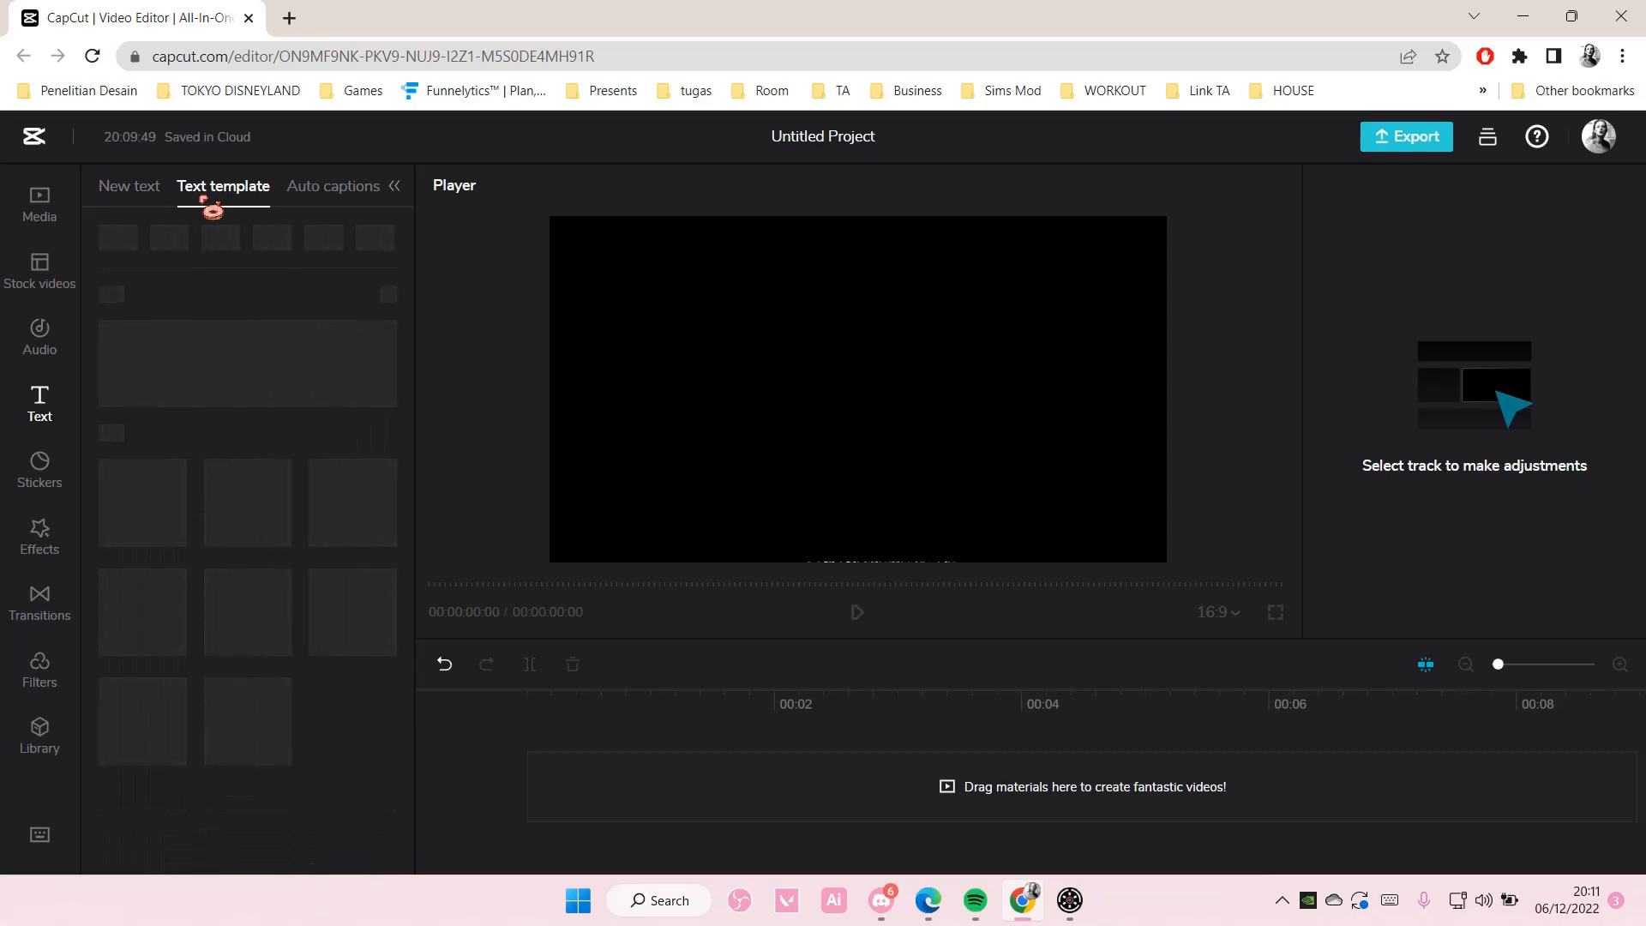
pyautogui.click(223, 185)
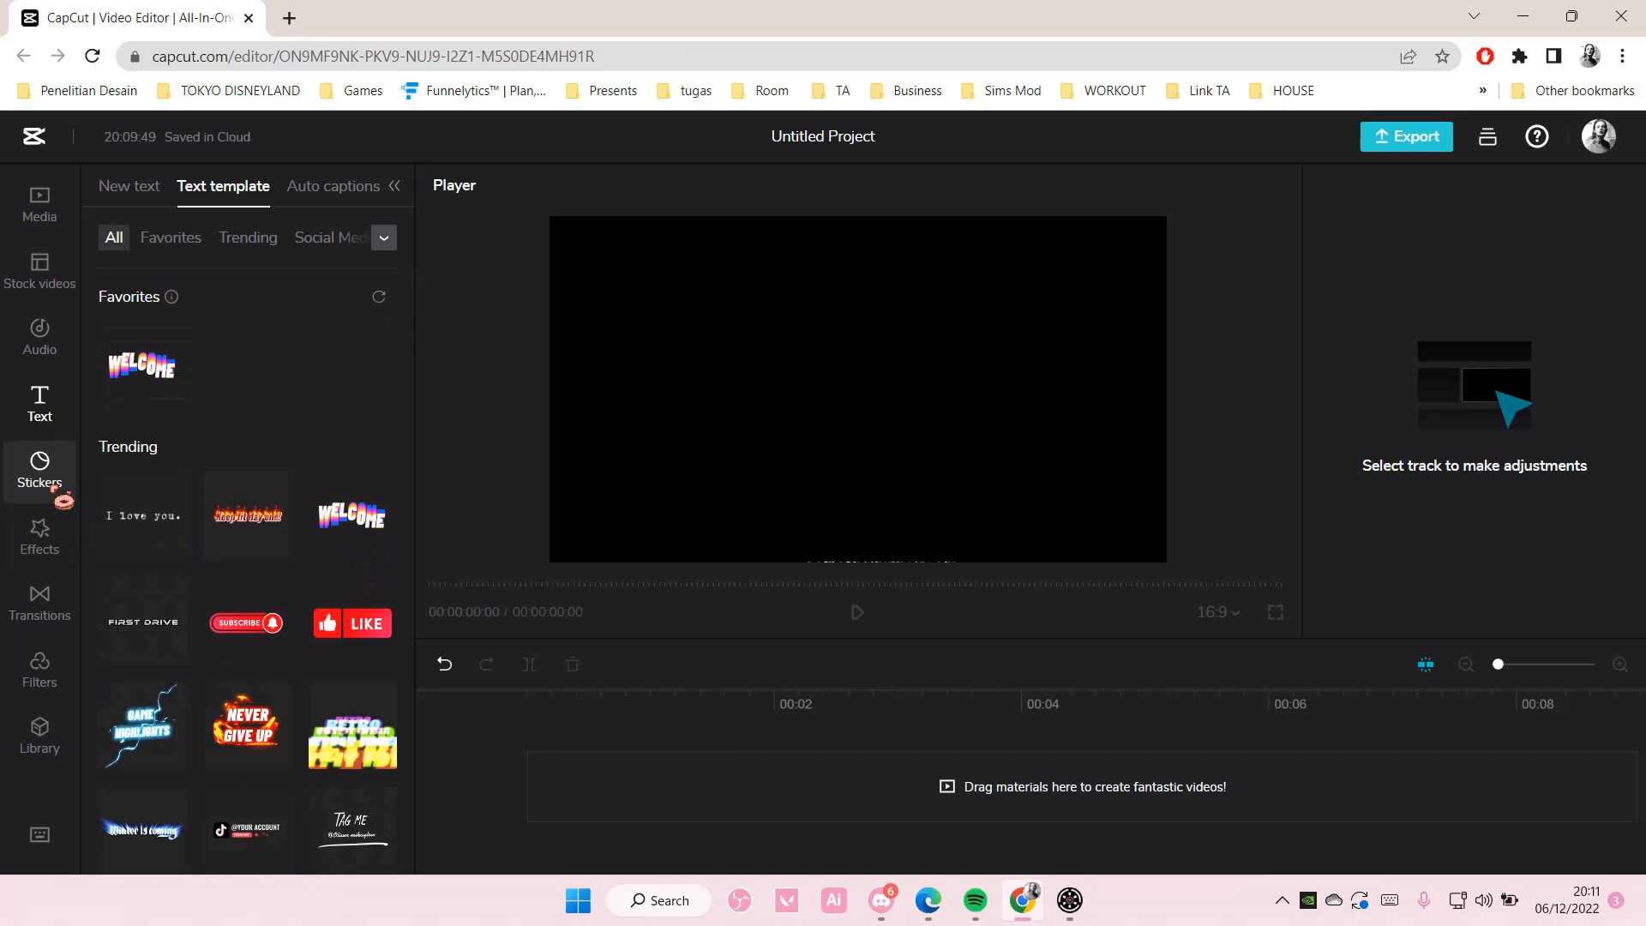
# - Browse stickers, effects, transitions and filters, then return to stock videos with both favourites
pyautogui.click(39, 467)
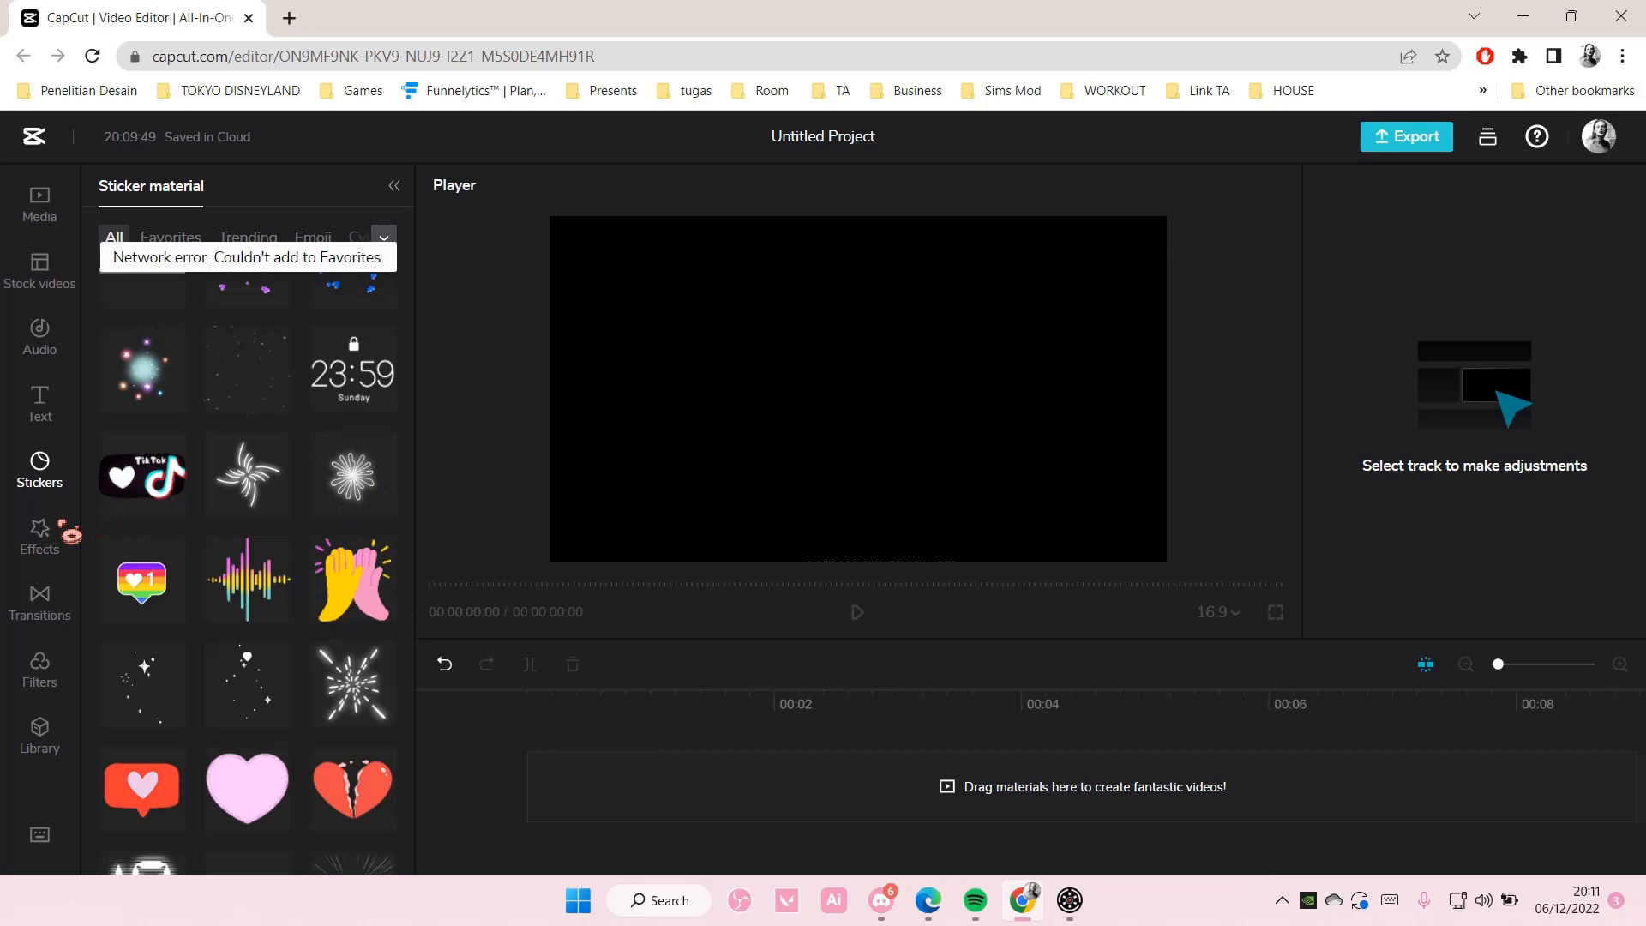
pyautogui.click(40, 537)
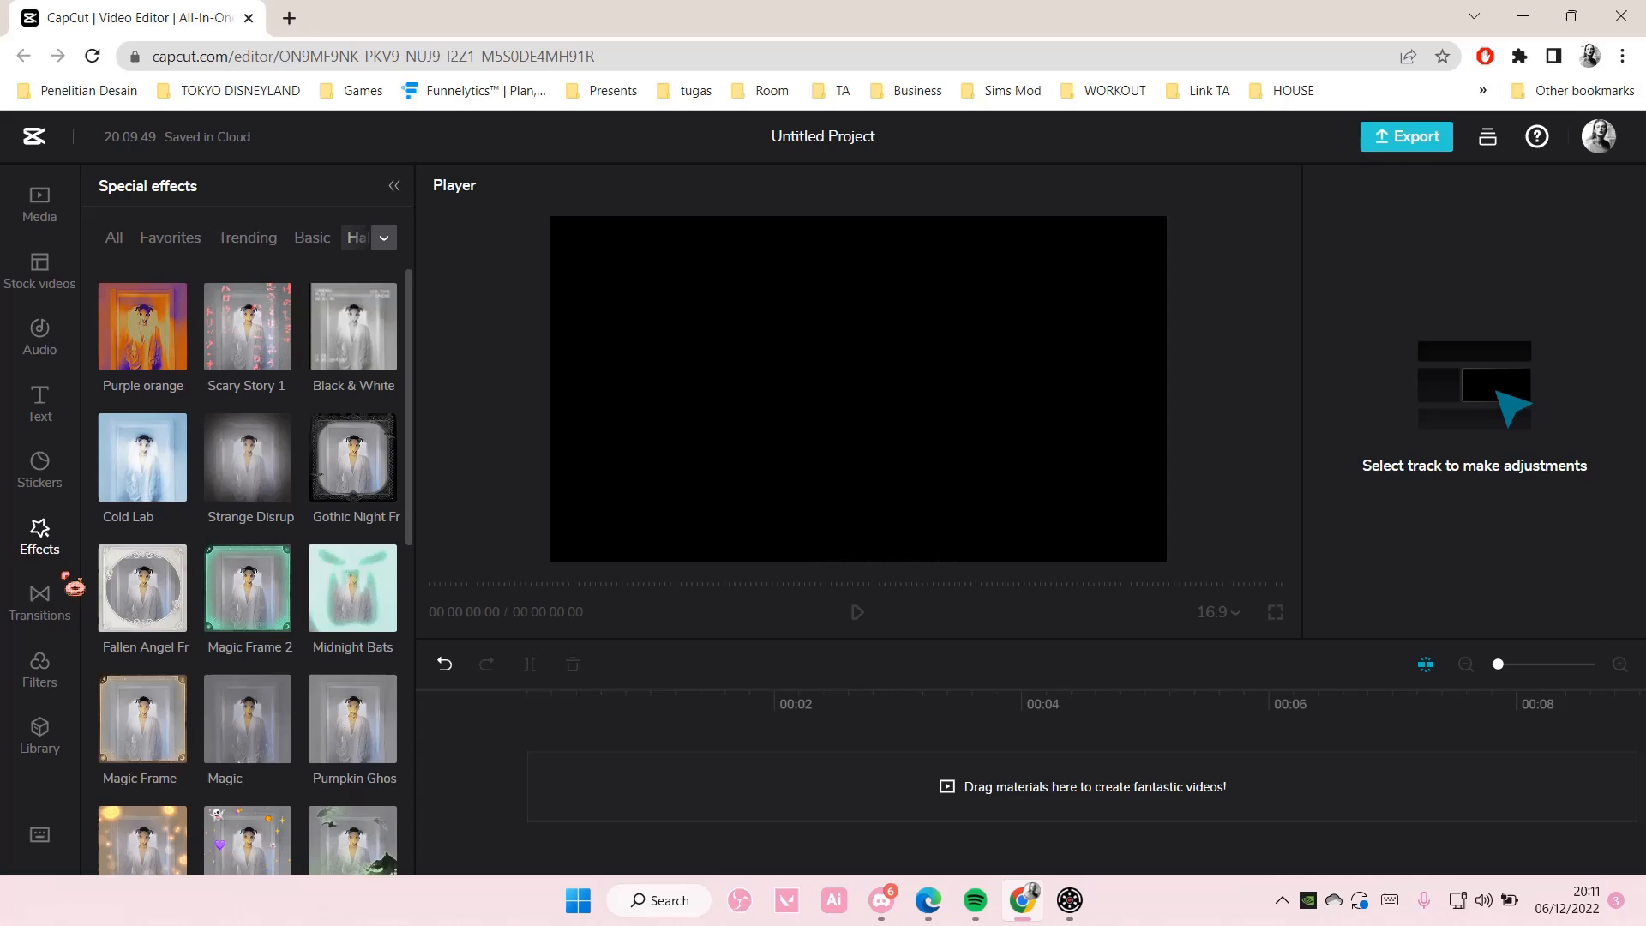
pyautogui.click(40, 601)
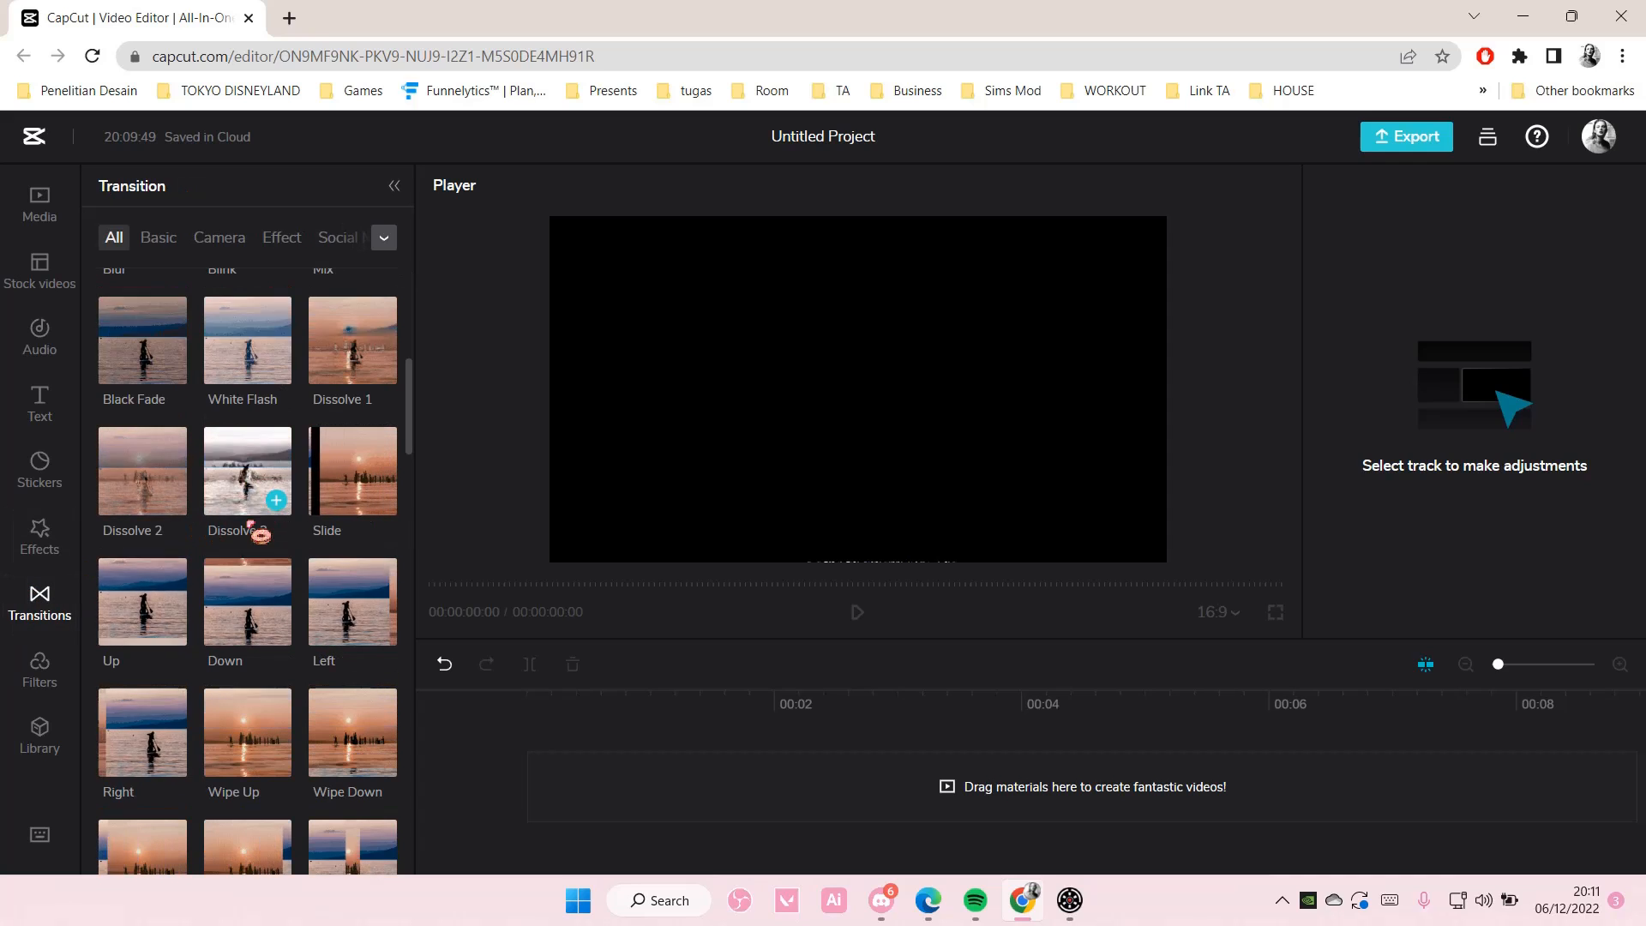
pyautogui.click(40, 671)
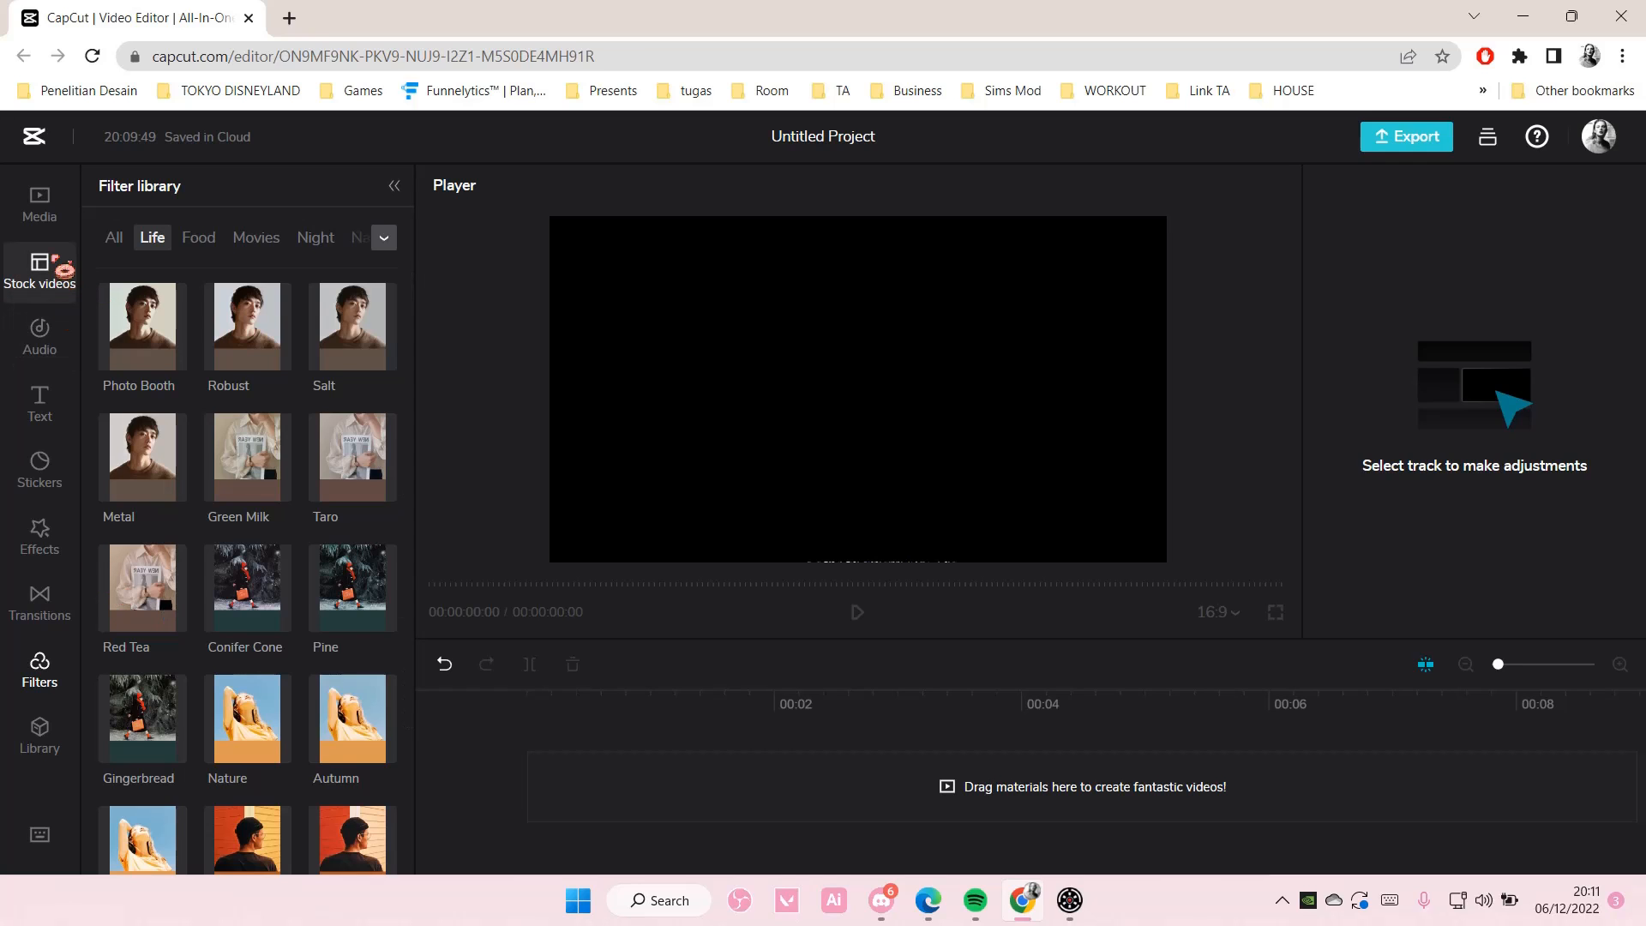
pyautogui.click(40, 538)
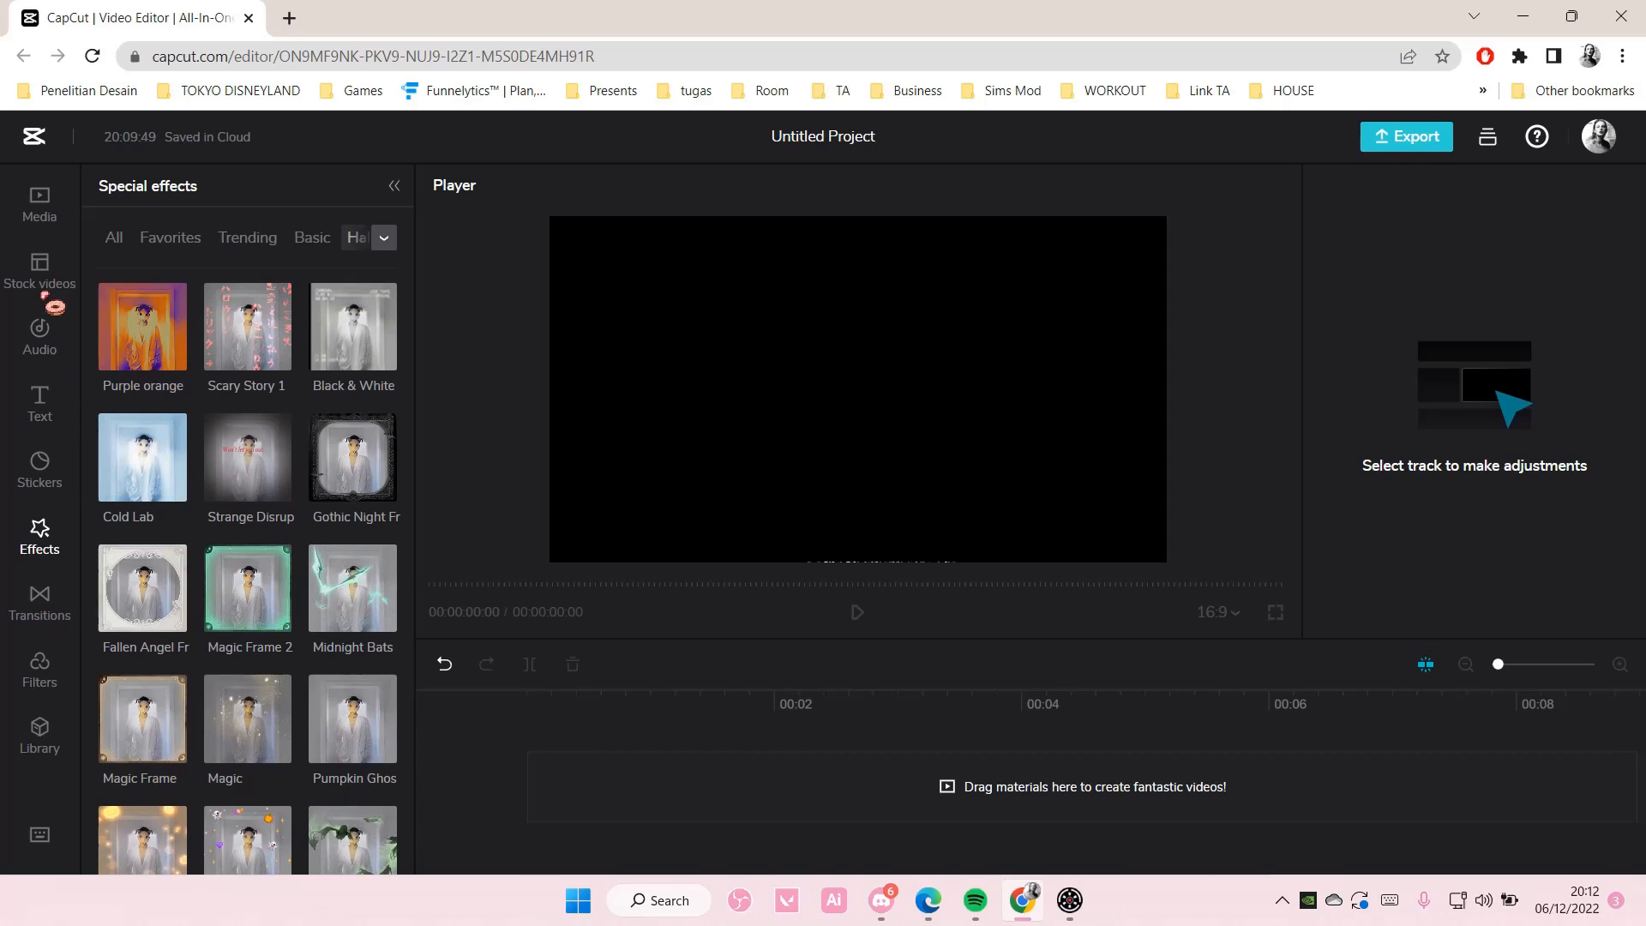
pyautogui.click(39, 271)
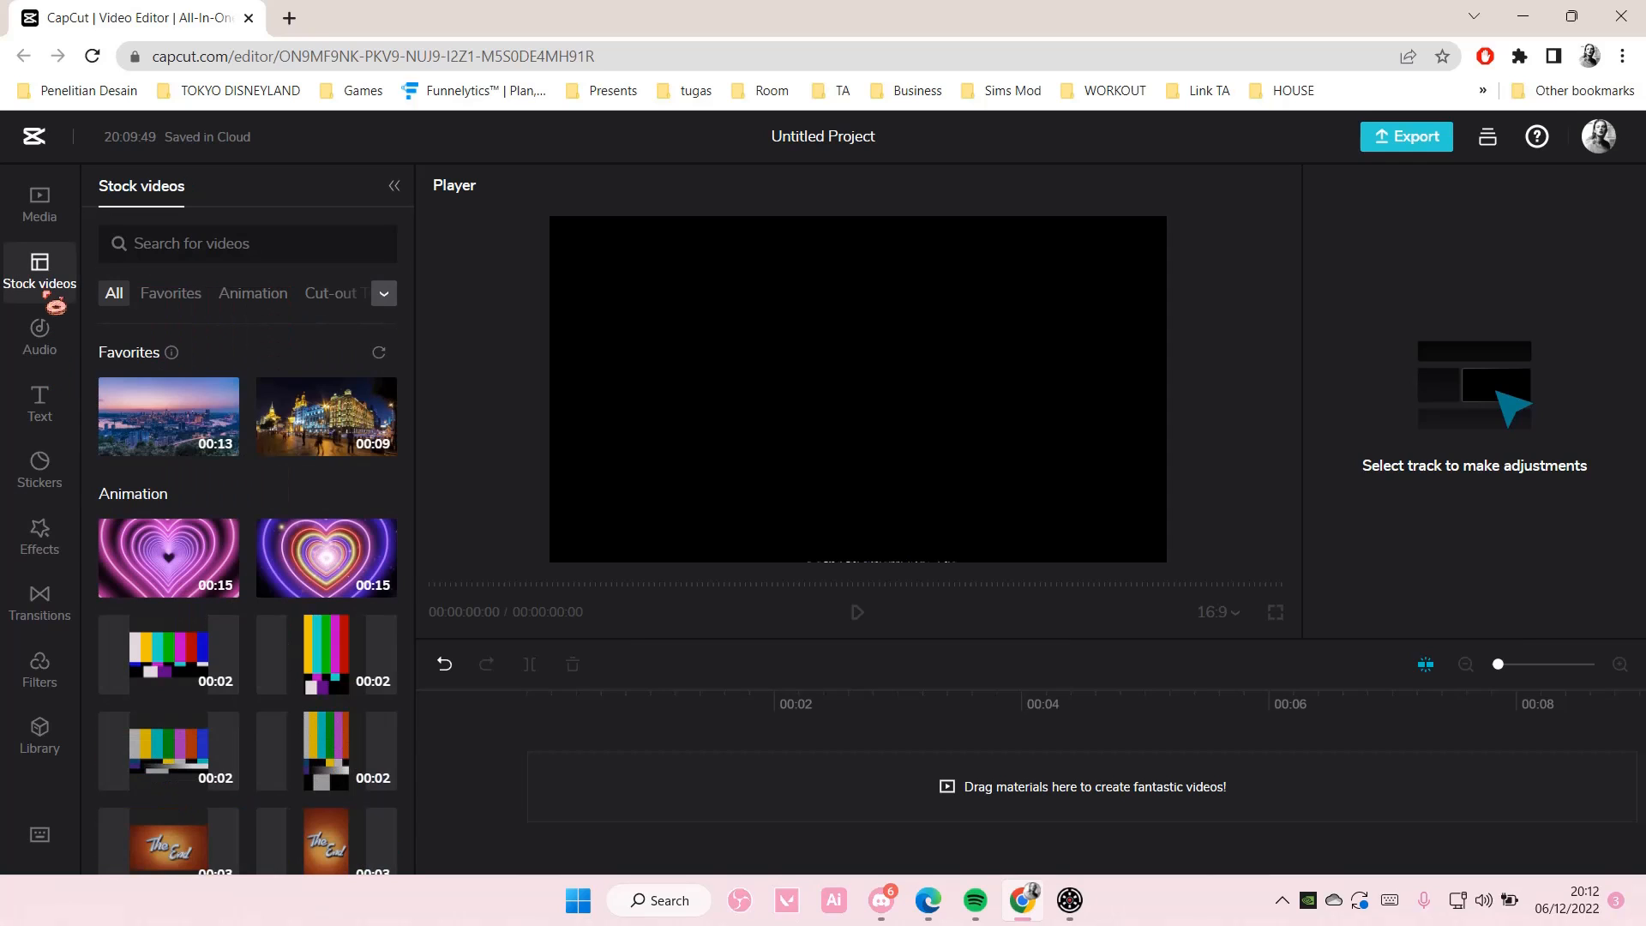